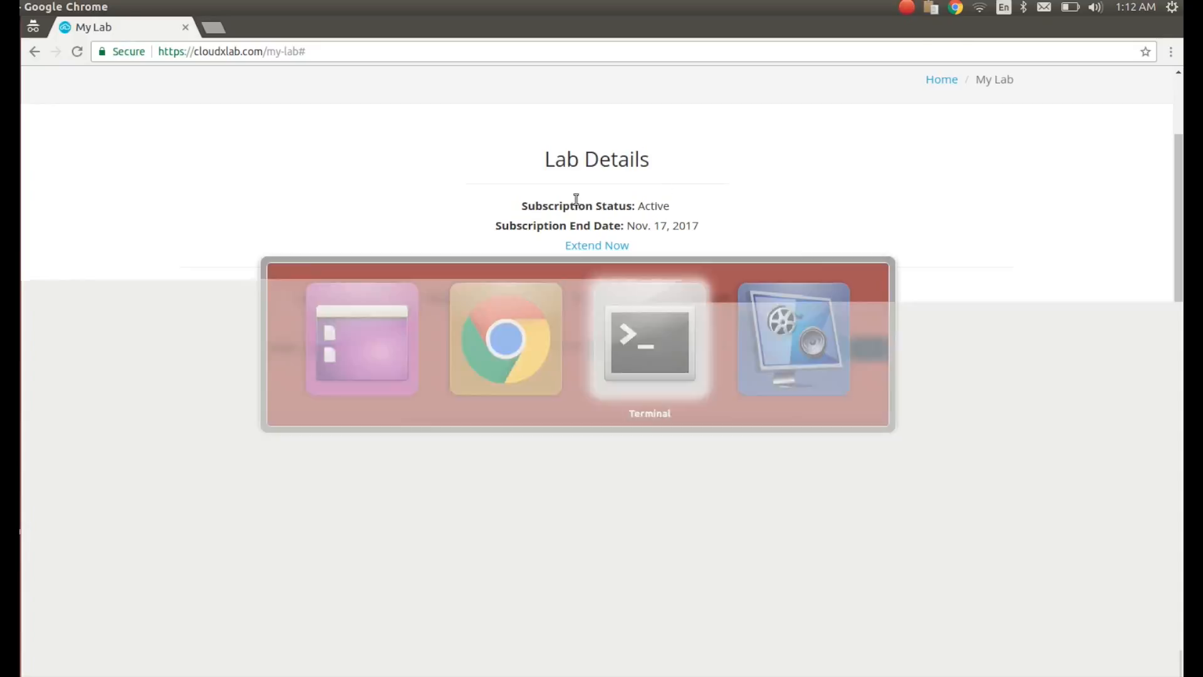
Step: Bring the Terminal window with the CloudxLab SSH session to the front
{"action": "left_click", "coordinate": [649, 339]}
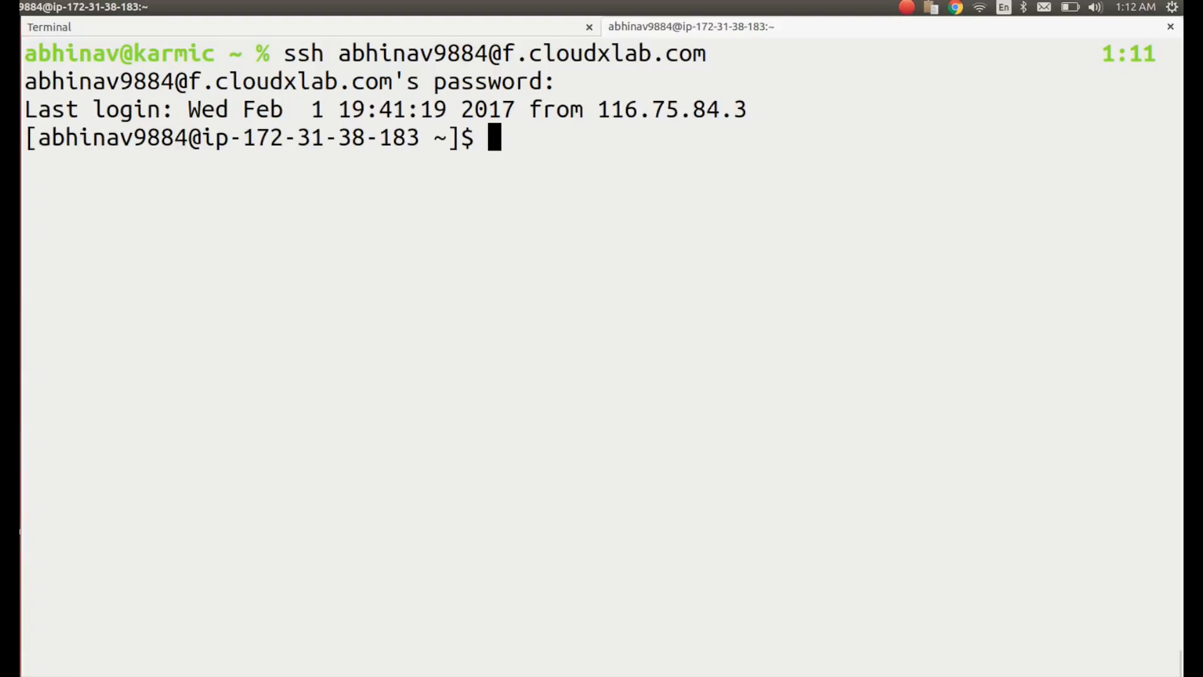
Step: Run zookeeper-client to open the ZooKeeper CLI on localhost:2181
{"action": "type", "text": "zoo"}
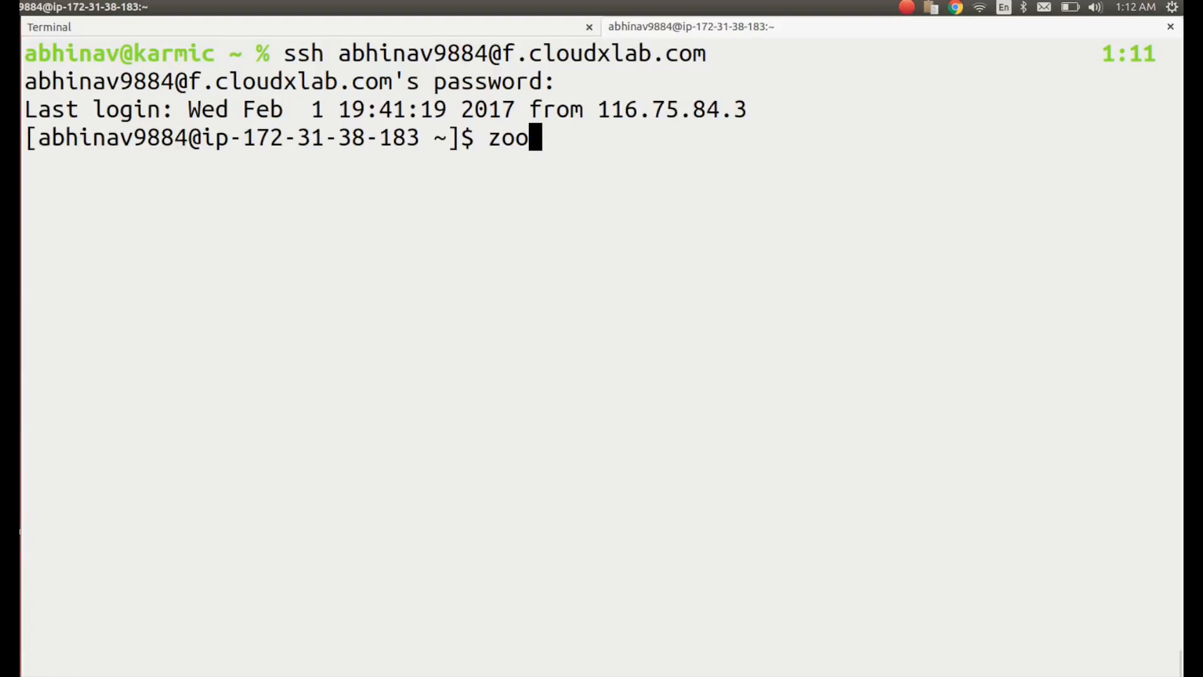
{"action": "type", "text": "keeper-cl"}
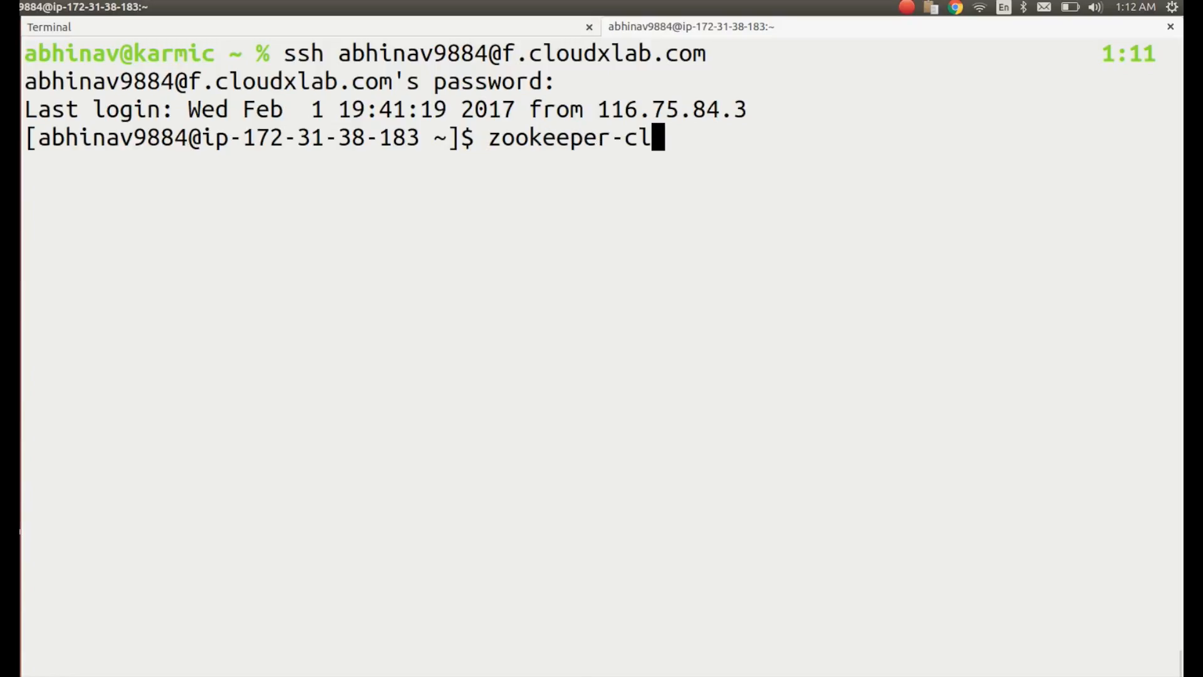
{"action": "type", "text": "ient"}
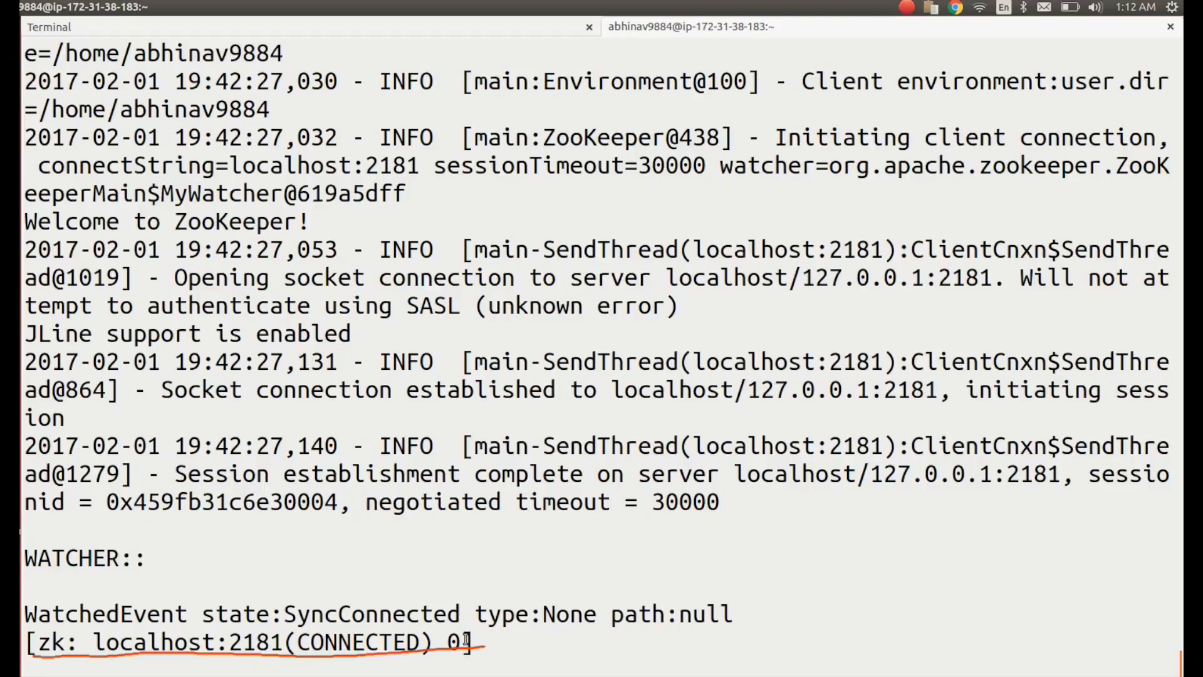
Step: Run 'ls /' to list the root znodes such as brokers, zookeeper and config
{"action": "type", "text": "ls /"}
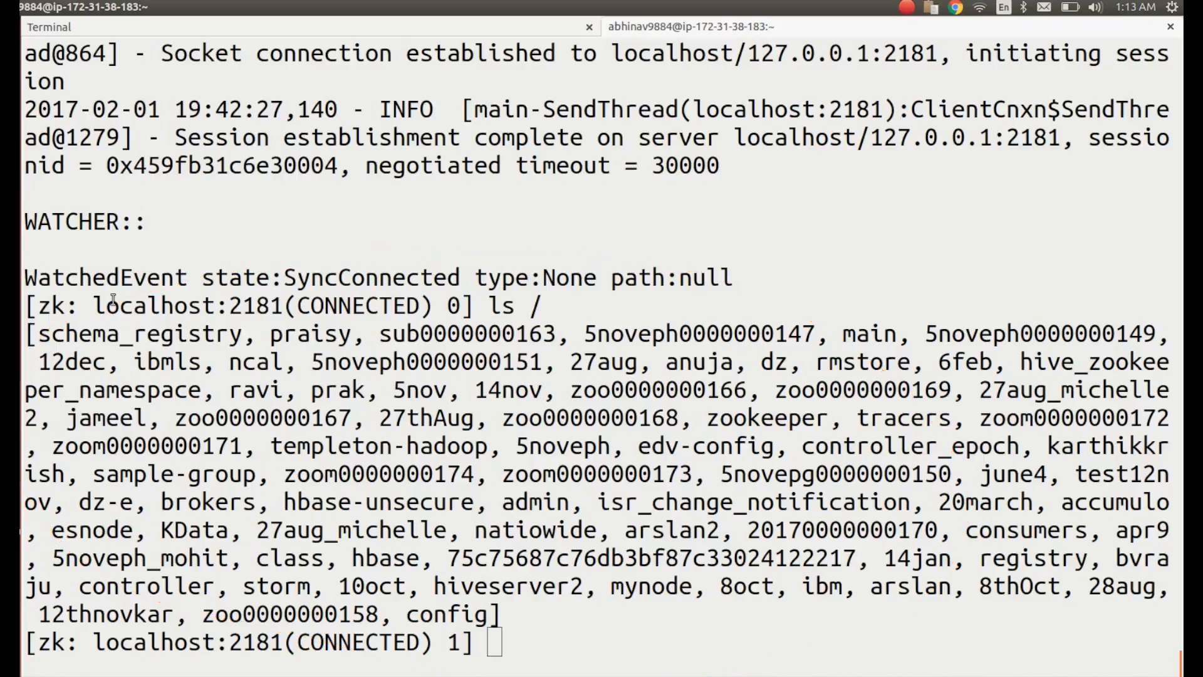
Step: Run 'ls /brokers' to show its children ids, topics and seqid
{"action": "type", "text": "ls /brokers"}
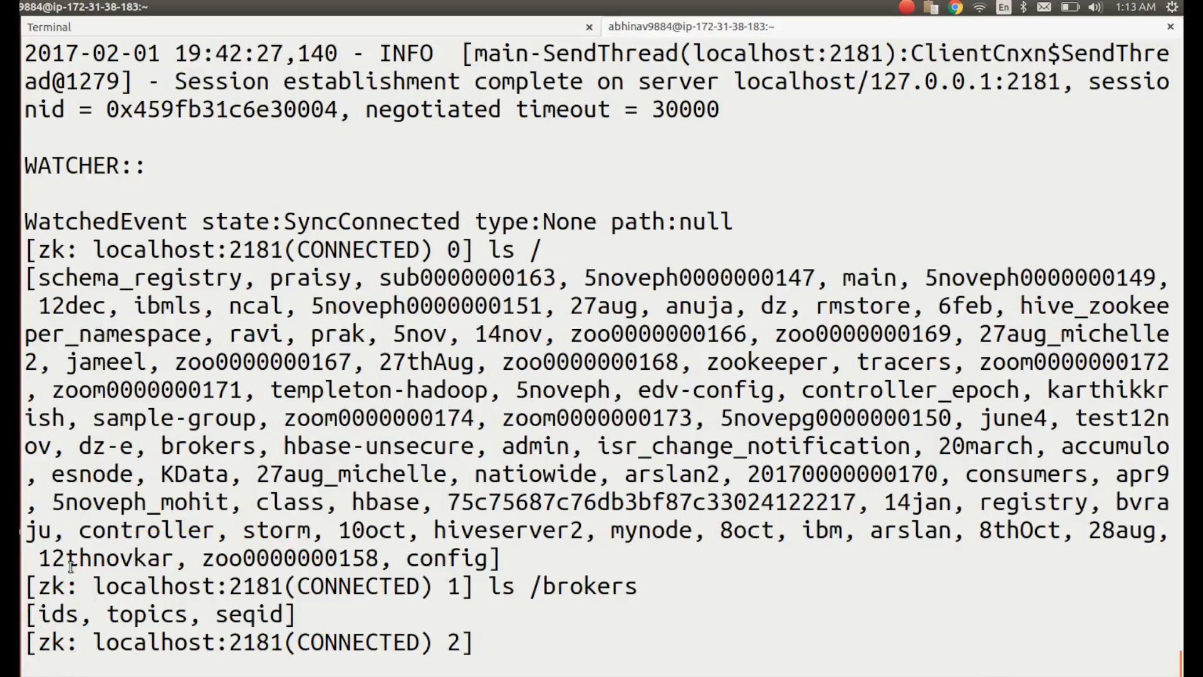
Step: Run 'get /brokers' to print its null data, timestamps, versions and child count
{"action": "type", "text": "get /brokers"}
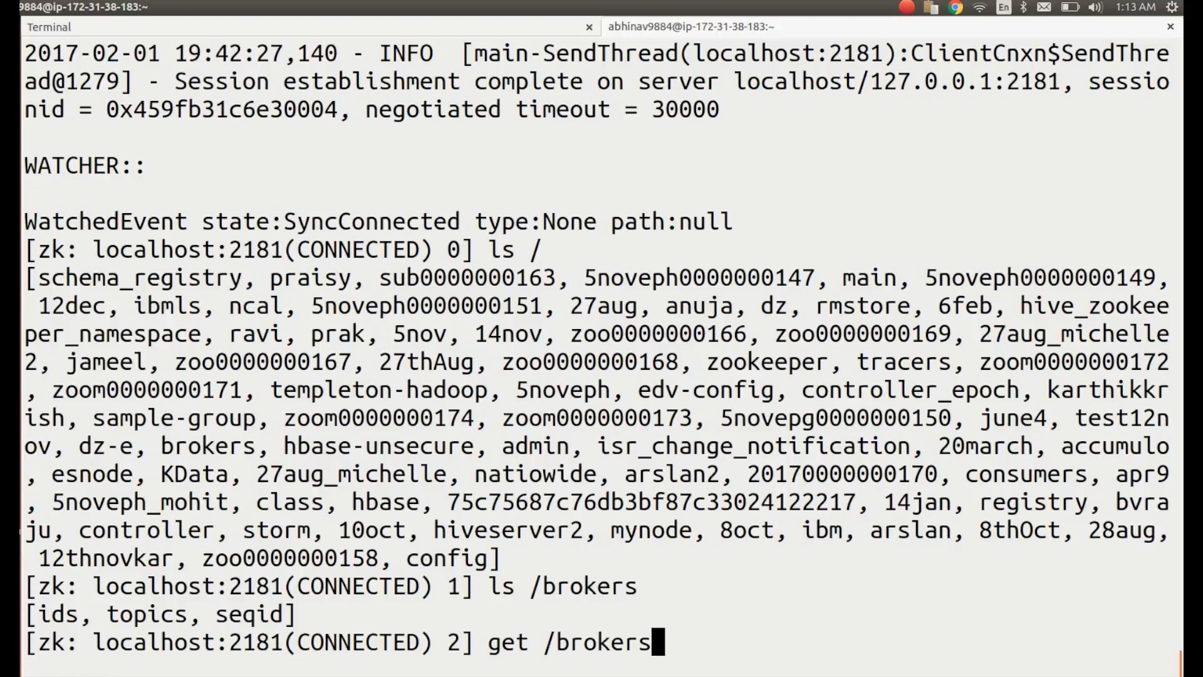
{"action": "key", "text": "Return"}
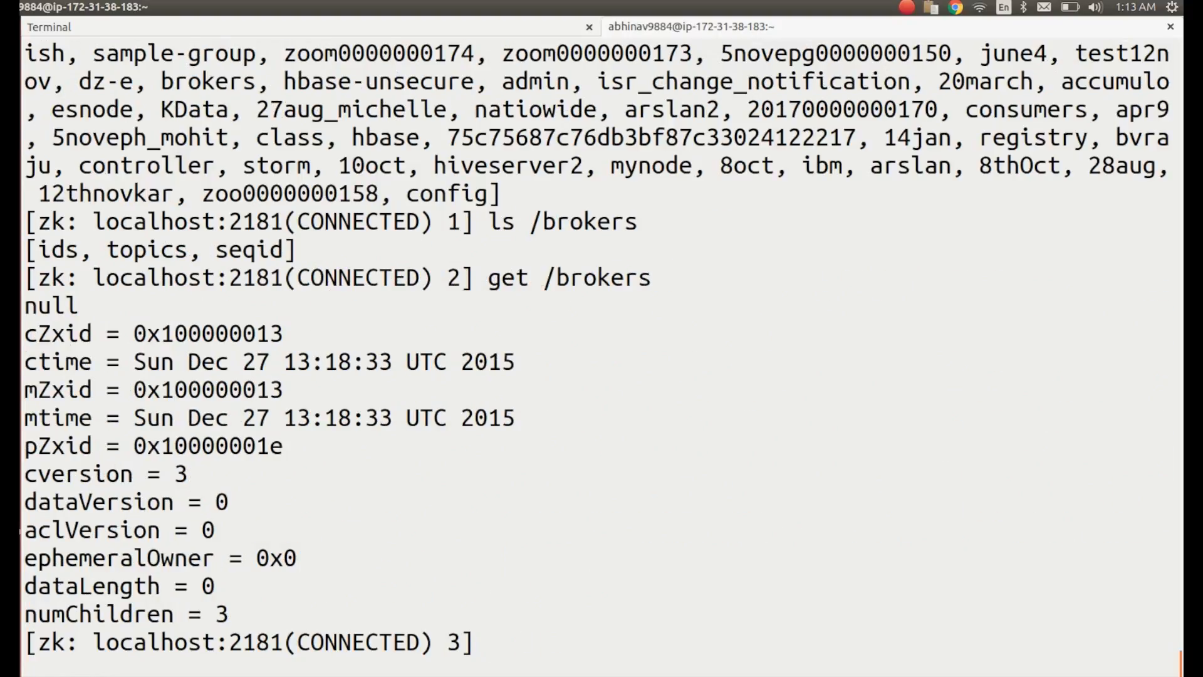